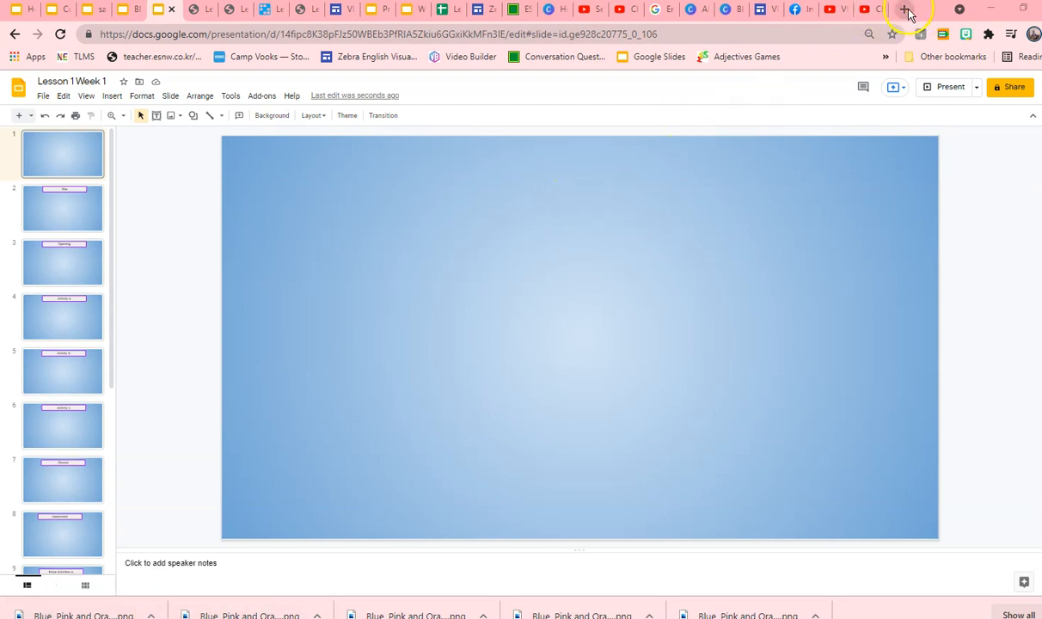
Step: Search Google for "cat clipart" in a new browser tab
left_click(904, 11)
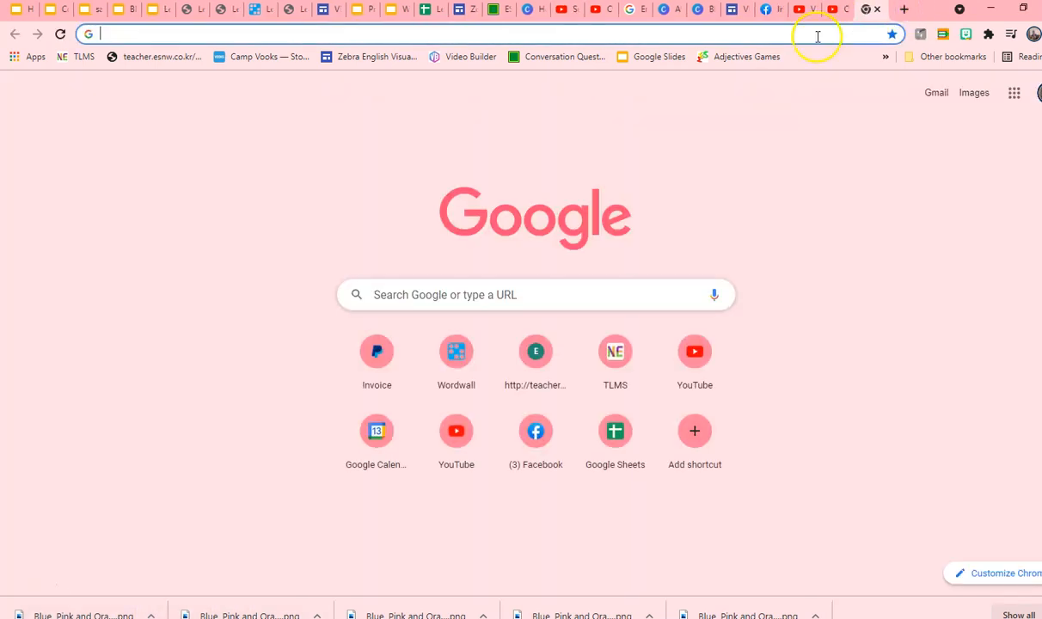
left_click(536, 294)
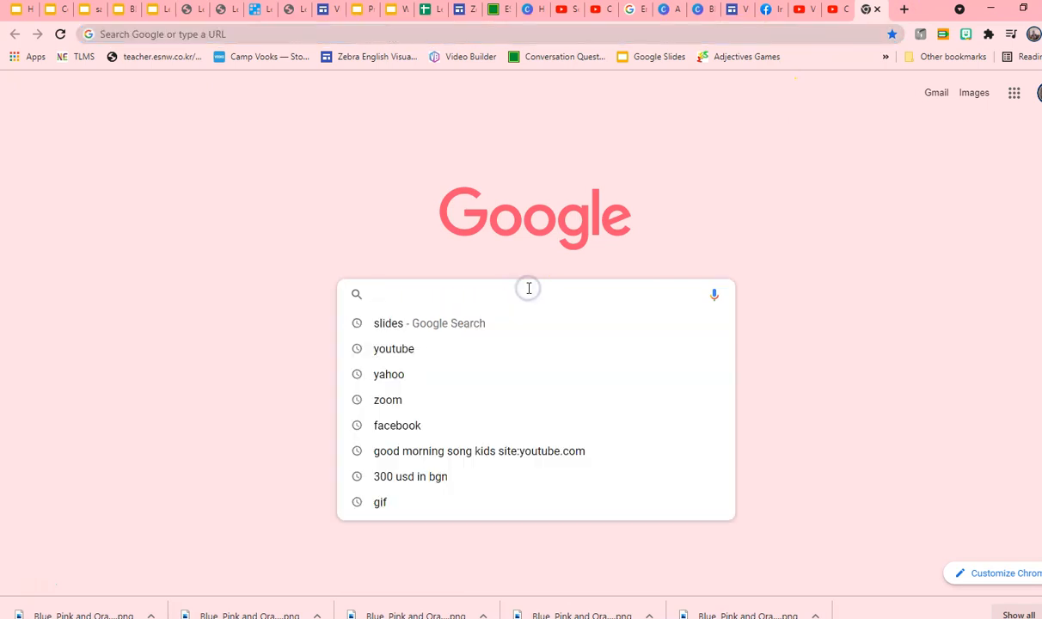
type("cat")
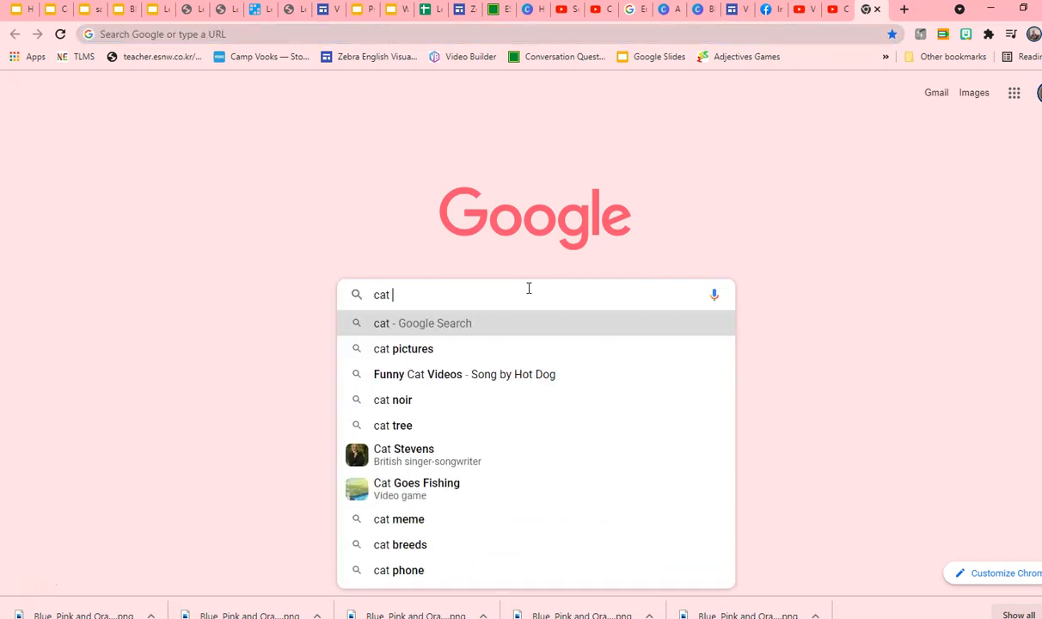
type("clipart")
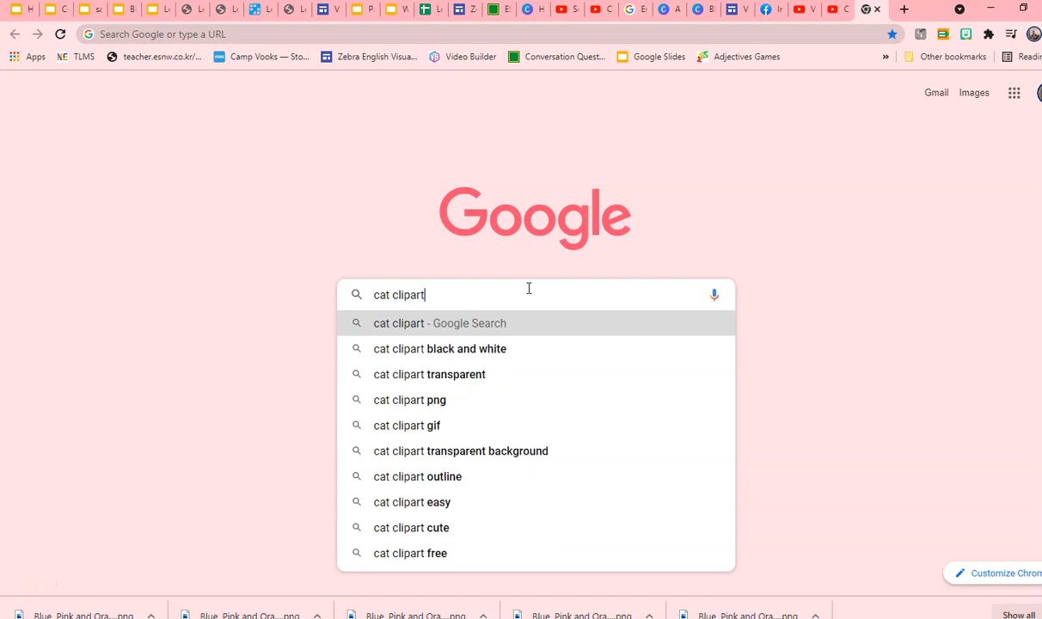
key("Return")
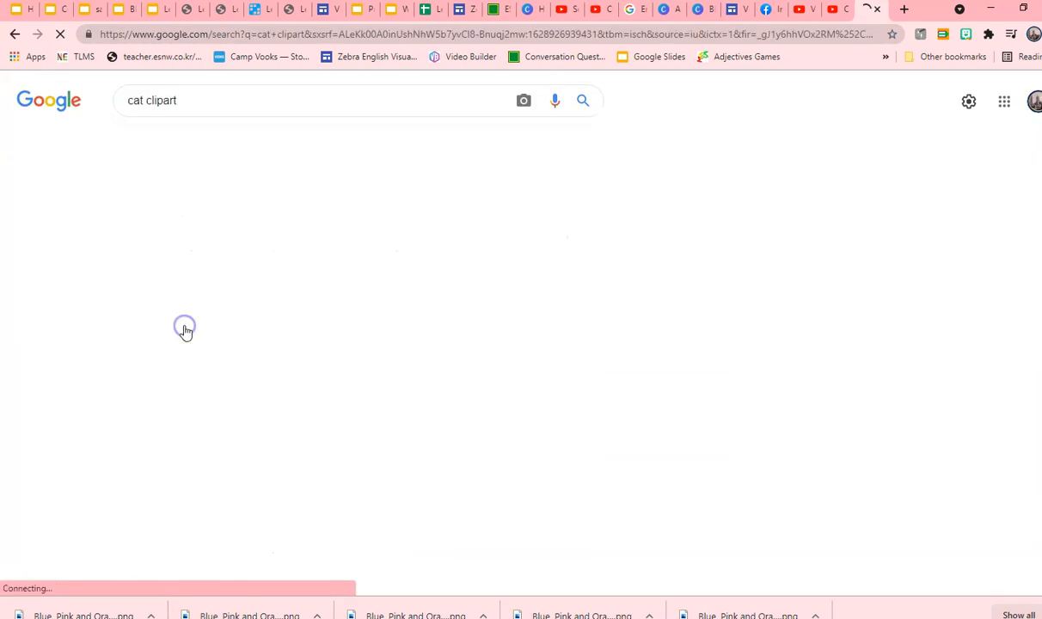
Step: Preview the yellow tabby cat result and copy its image address
left_click(76, 178)
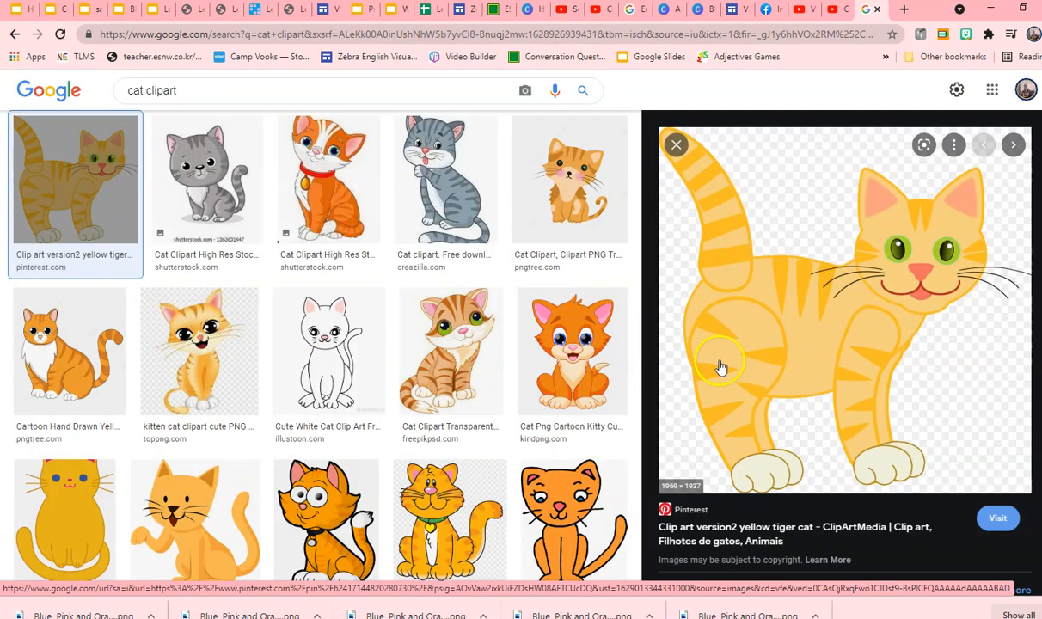
right_click(720, 368)
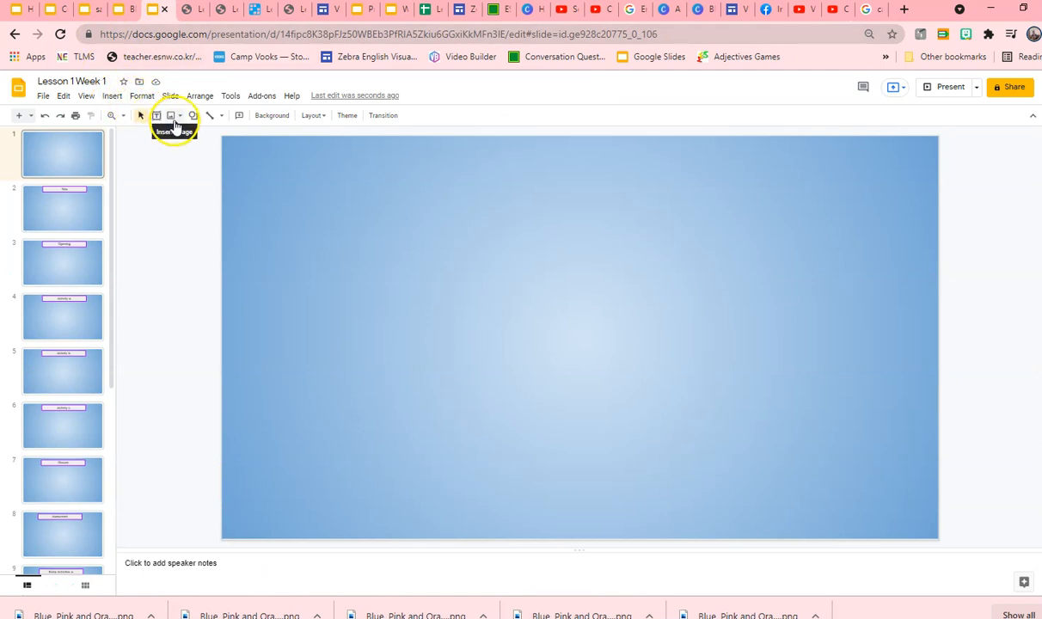
Step: Insert the yellow tabby cat onto the first slide by pasting its web address
left_click(172, 115)
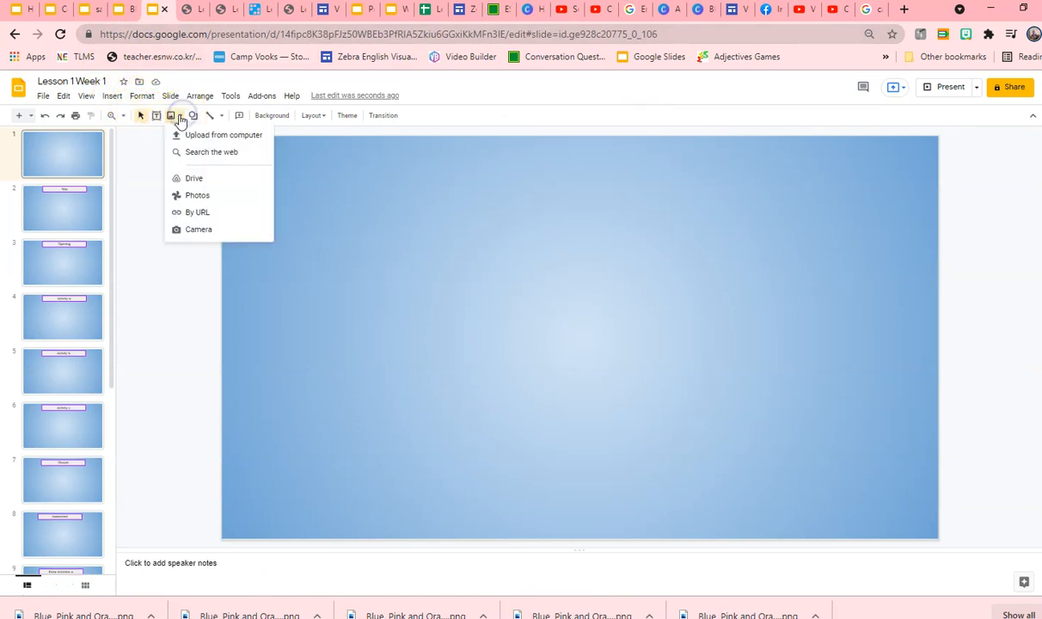
left_click(112, 96)
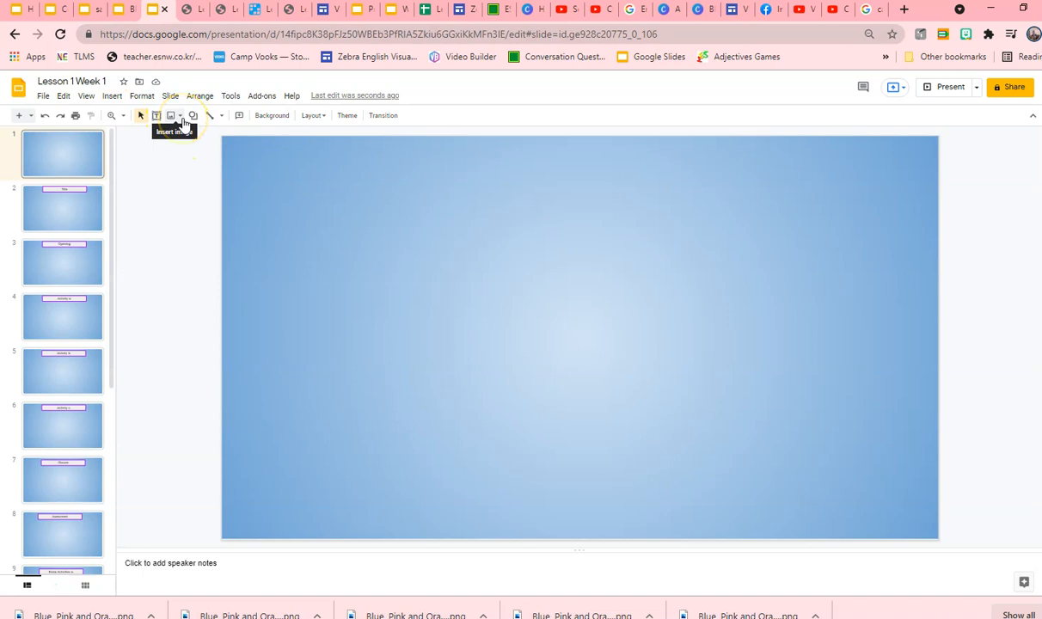
left_click(170, 116)
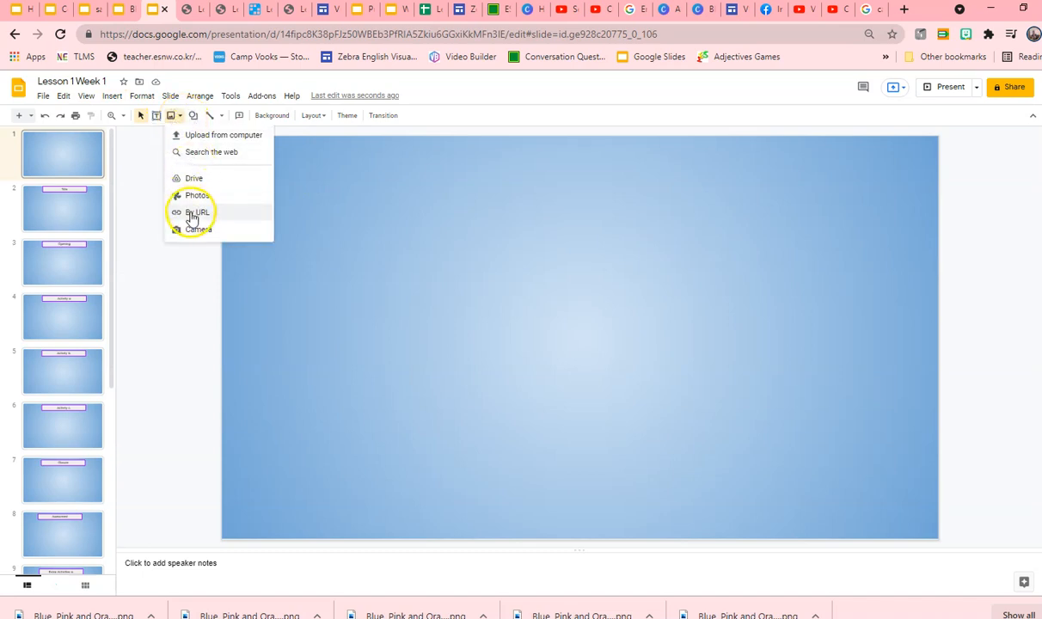
left_click(196, 213)
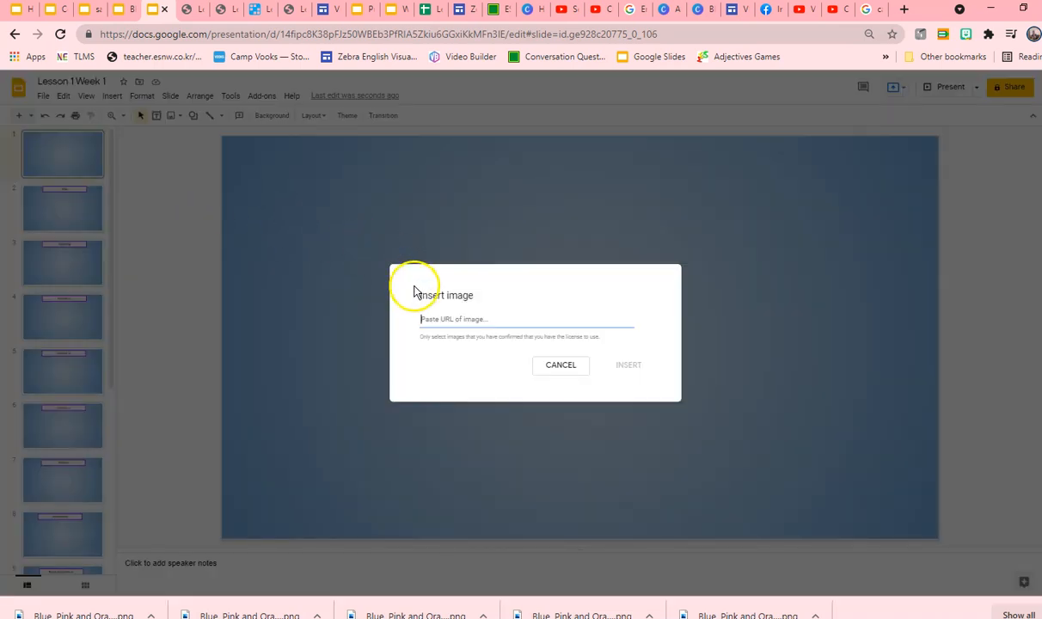
right_click(453, 318)
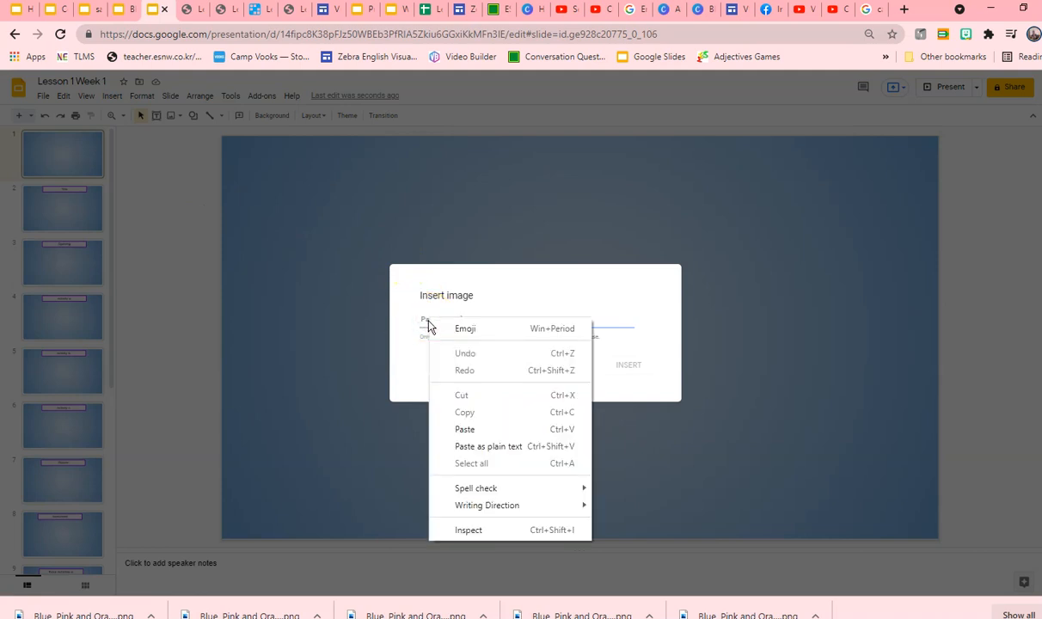
left_click(464, 430)
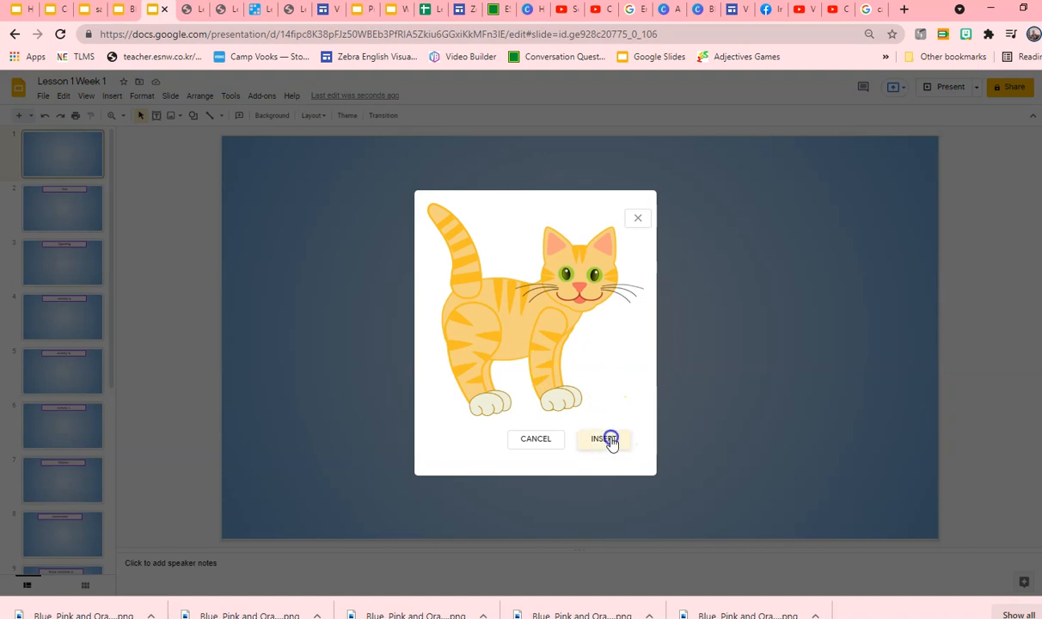
left_click(602, 438)
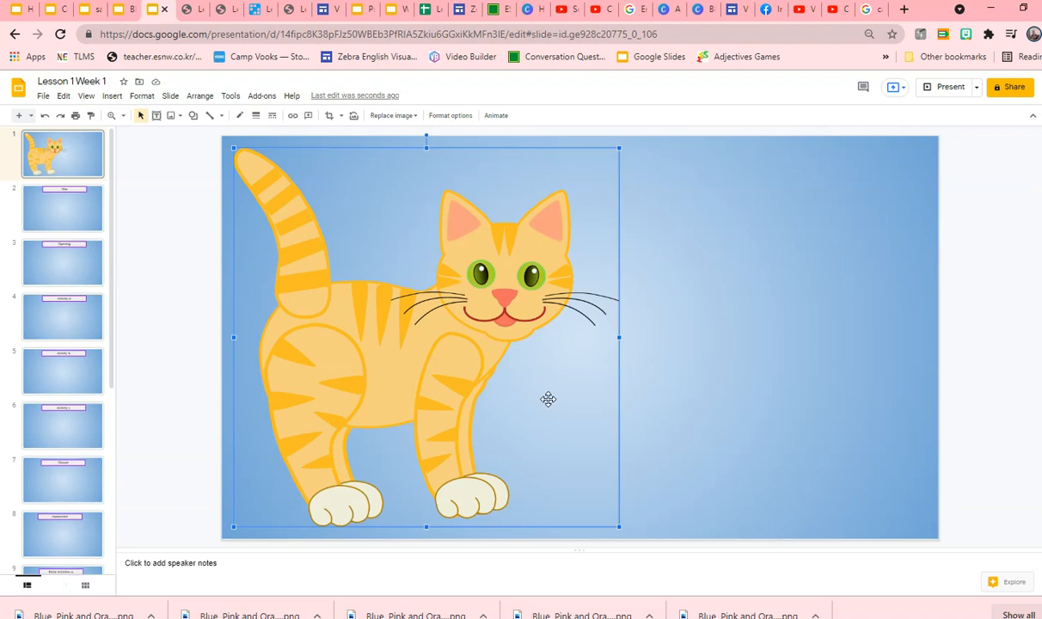
mouse_move(944, 27)
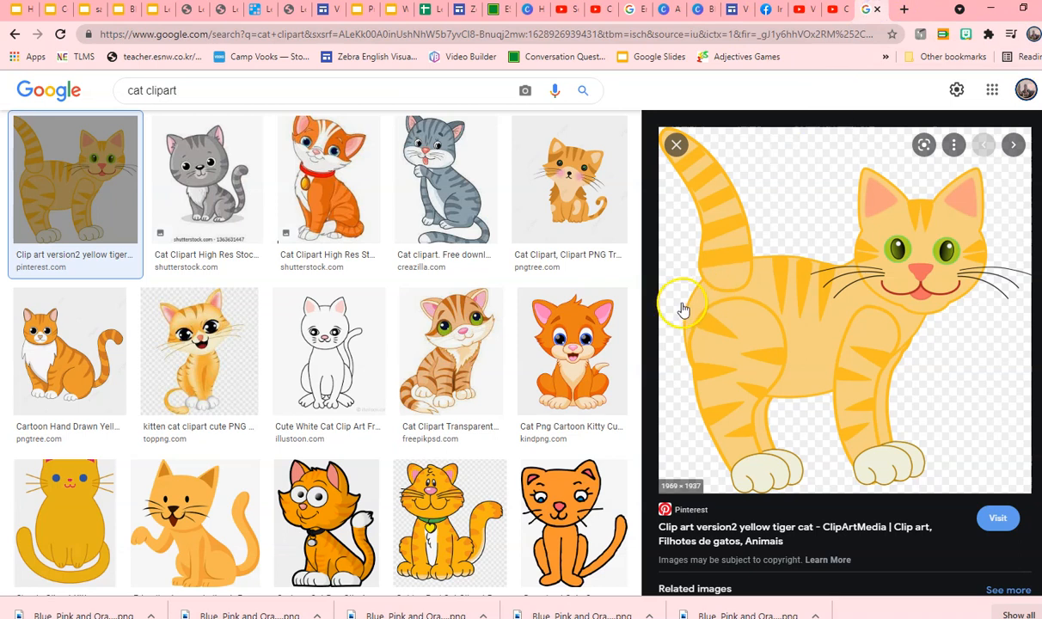
Step: Copy the orange cartoon kitten's image address and return to the presentation
left_click(571, 351)
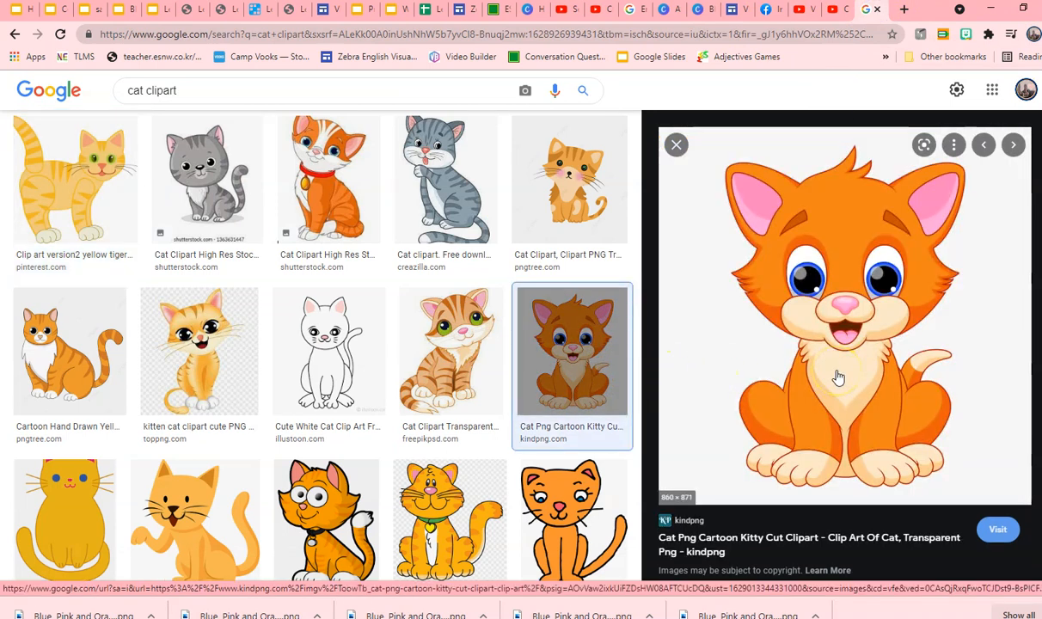
mouse_move(835, 376)
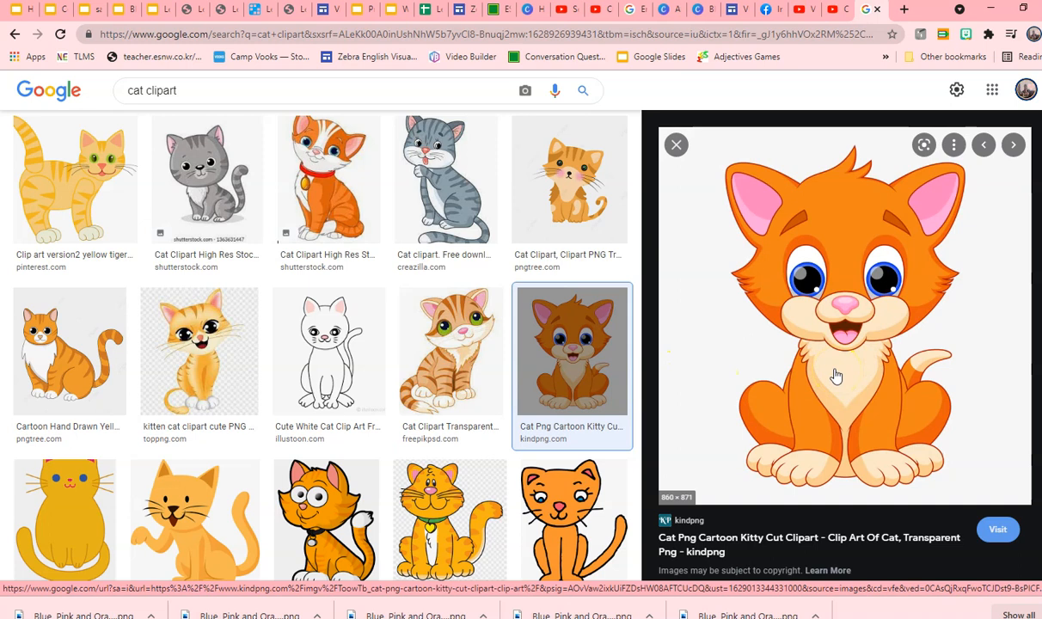
right_click(835, 375)
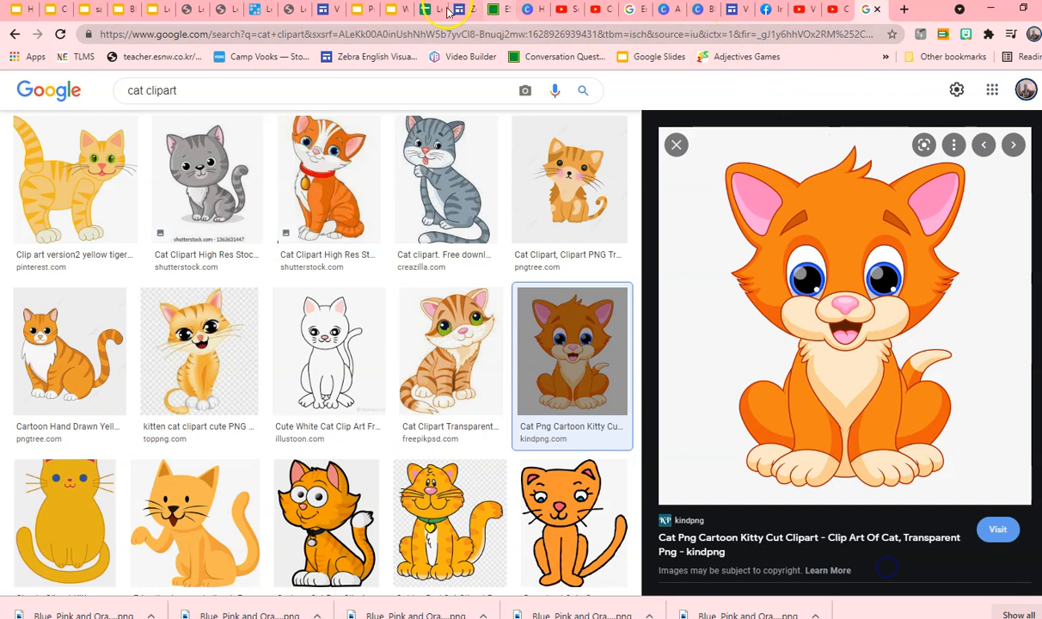
left_click(158, 10)
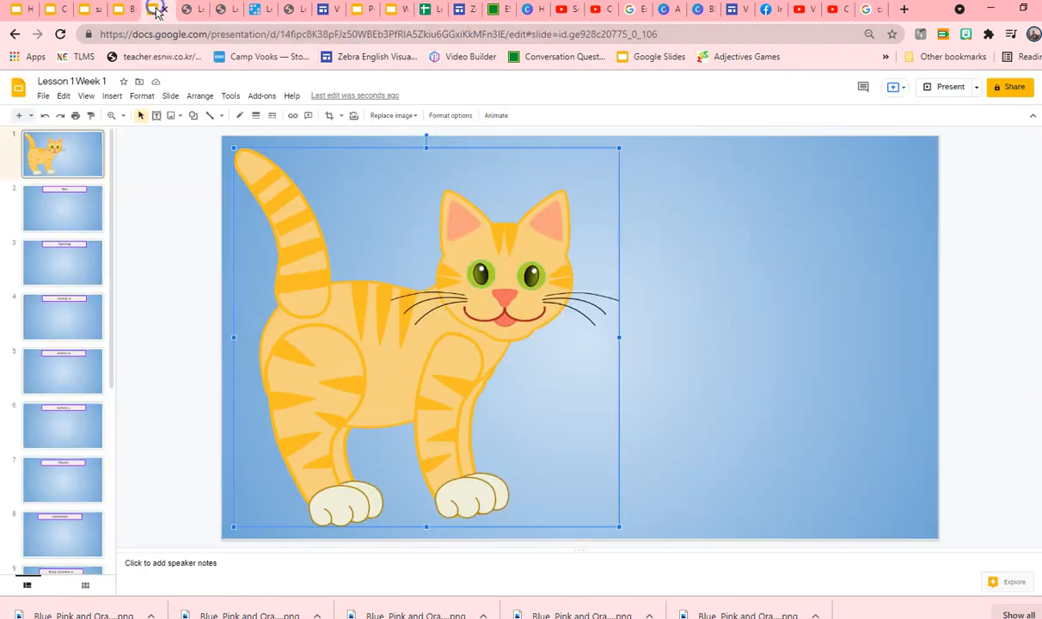
Step: Insert the orange kitten beside the yellow cat by pasting its web address
left_click(112, 97)
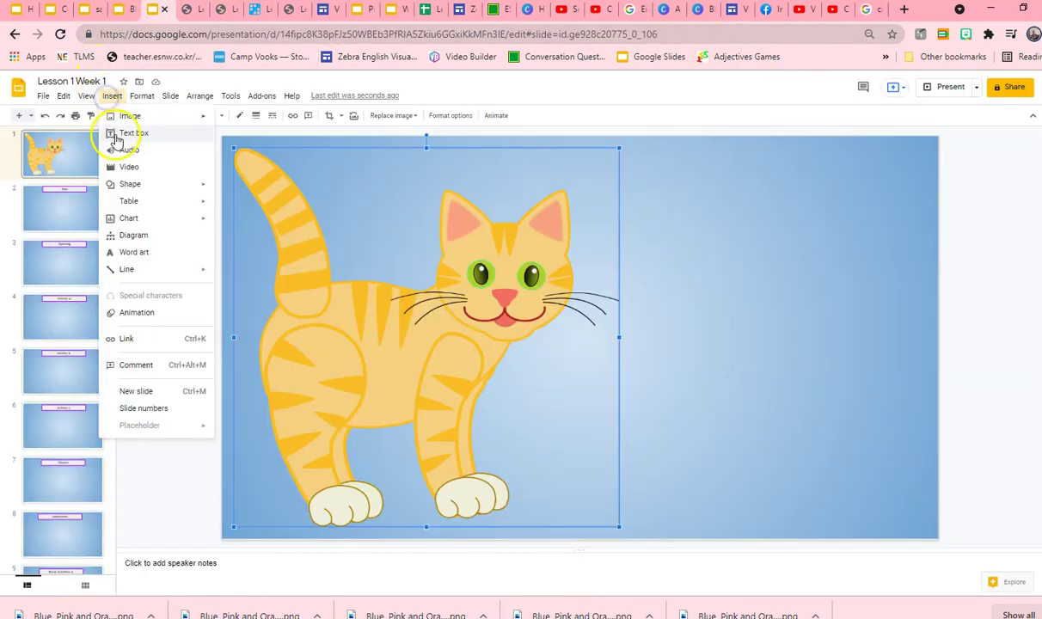
left_click(129, 117)
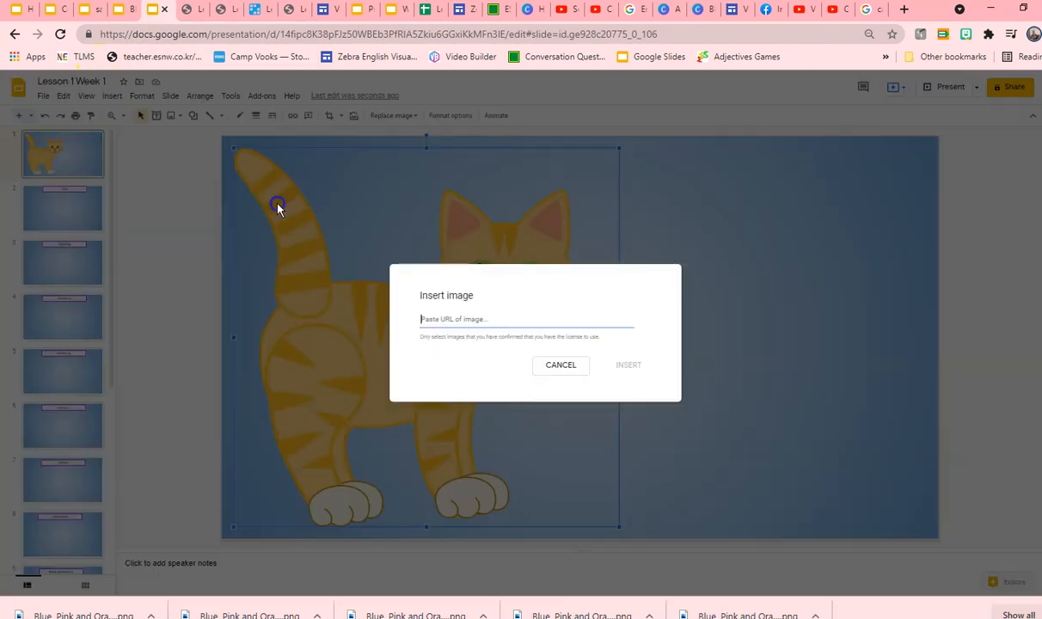
right_click(502, 371)
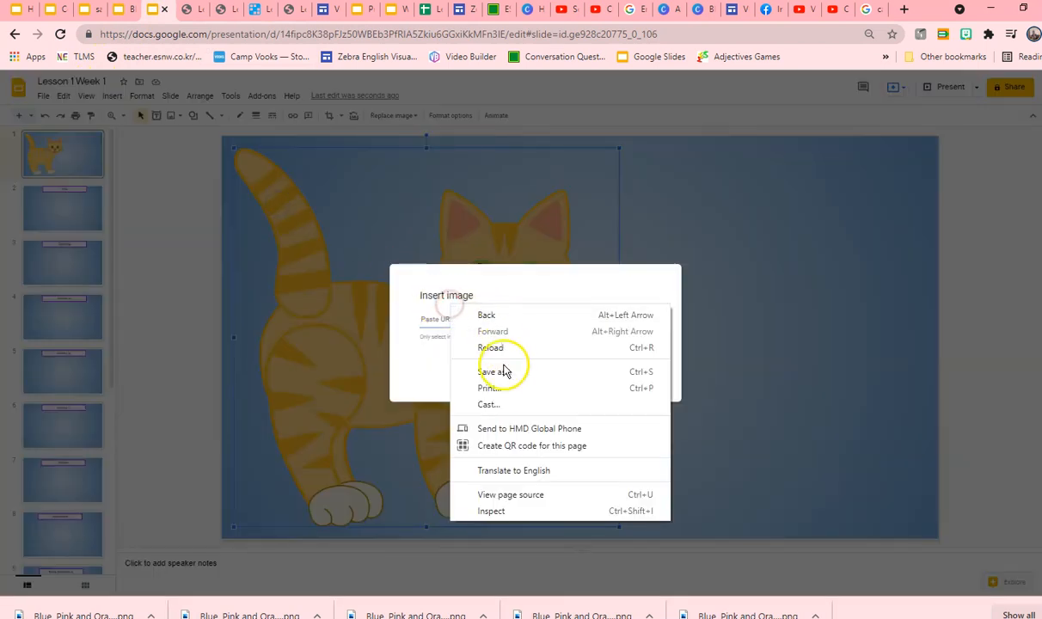
mouse_move(495, 341)
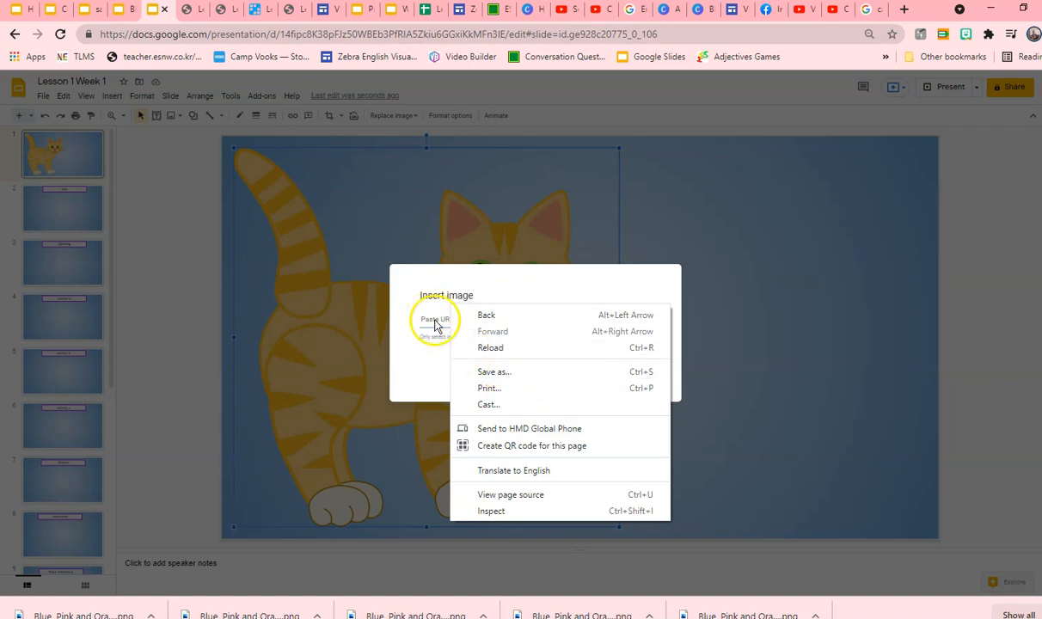
left_click(454, 317)
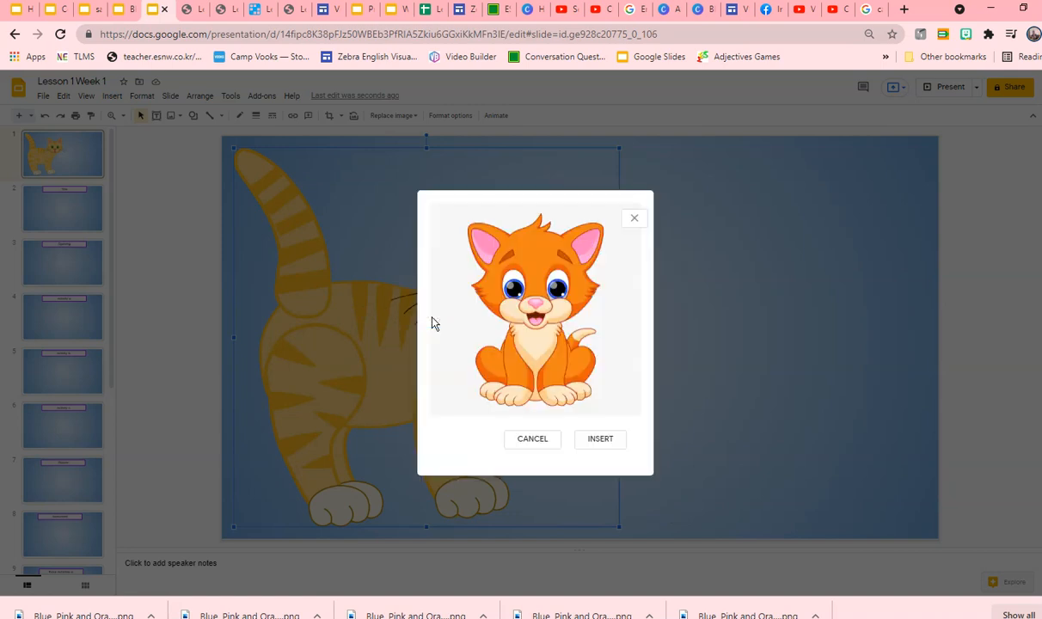
left_click(600, 439)
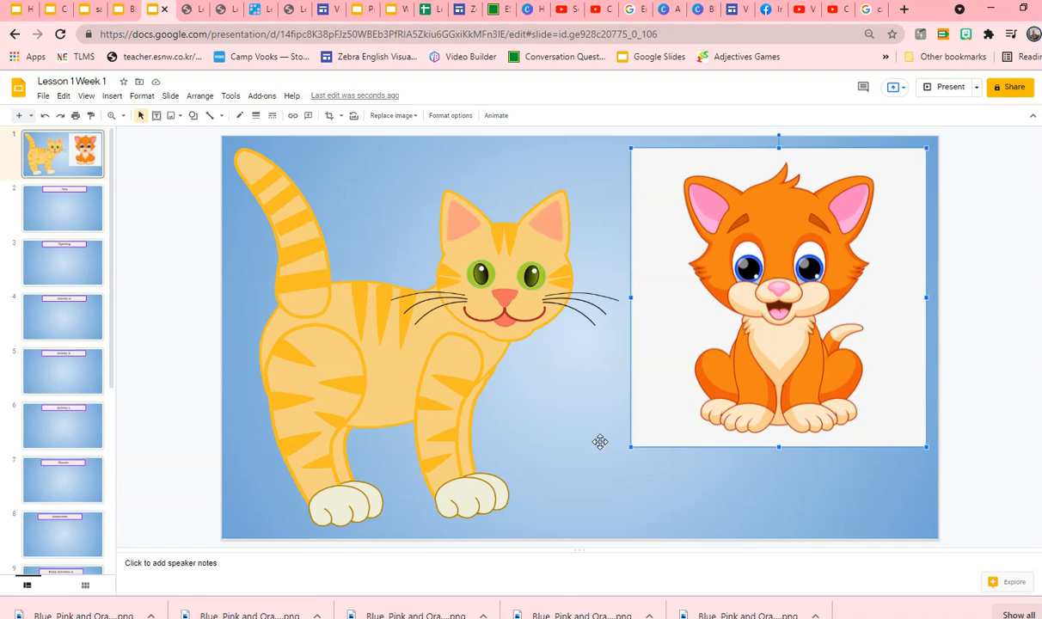
mouse_move(600, 450)
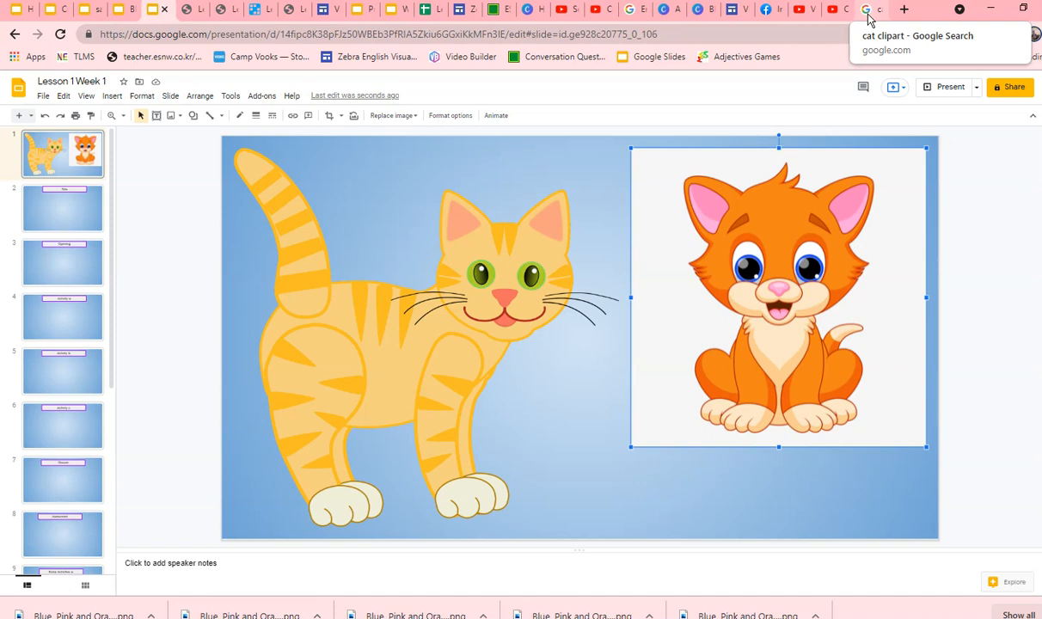
Step: Switch to remove.bg and start adding an image by URL
left_click(870, 10)
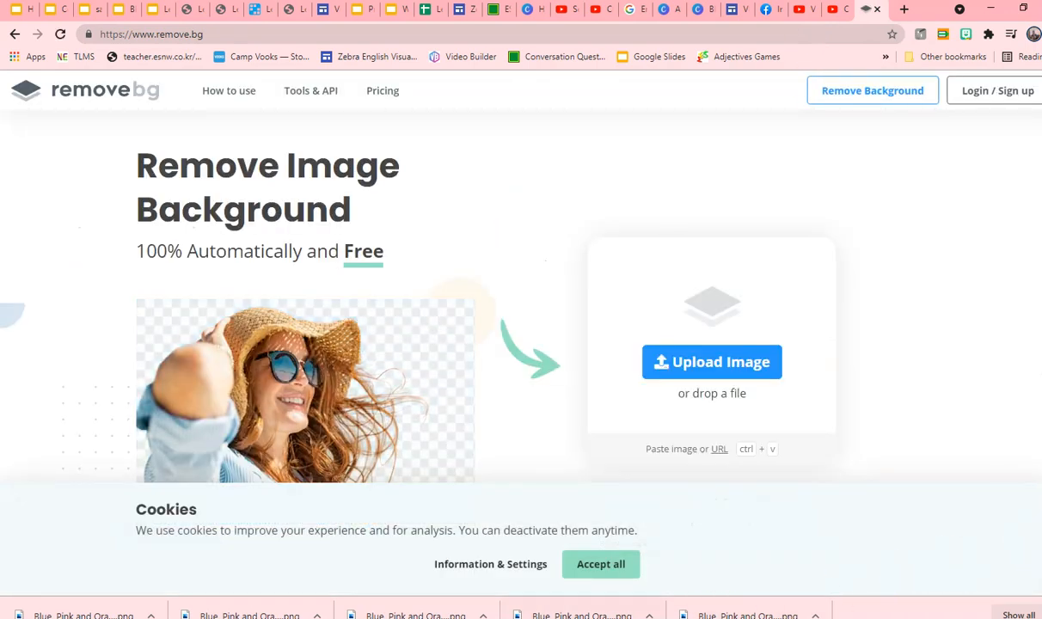
mouse_move(720, 447)
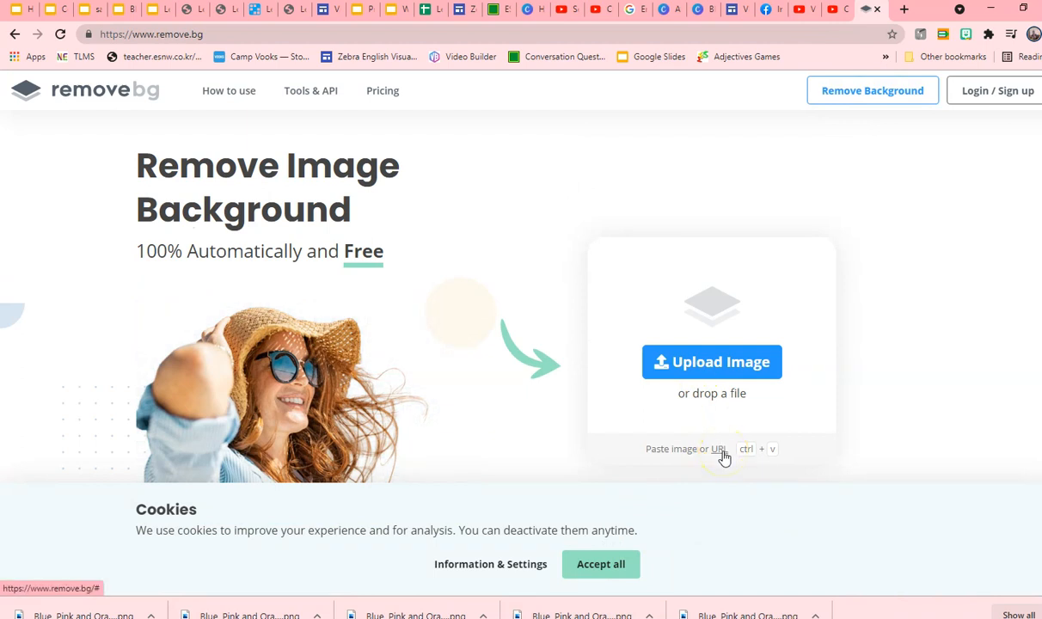
mouse_move(722, 454)
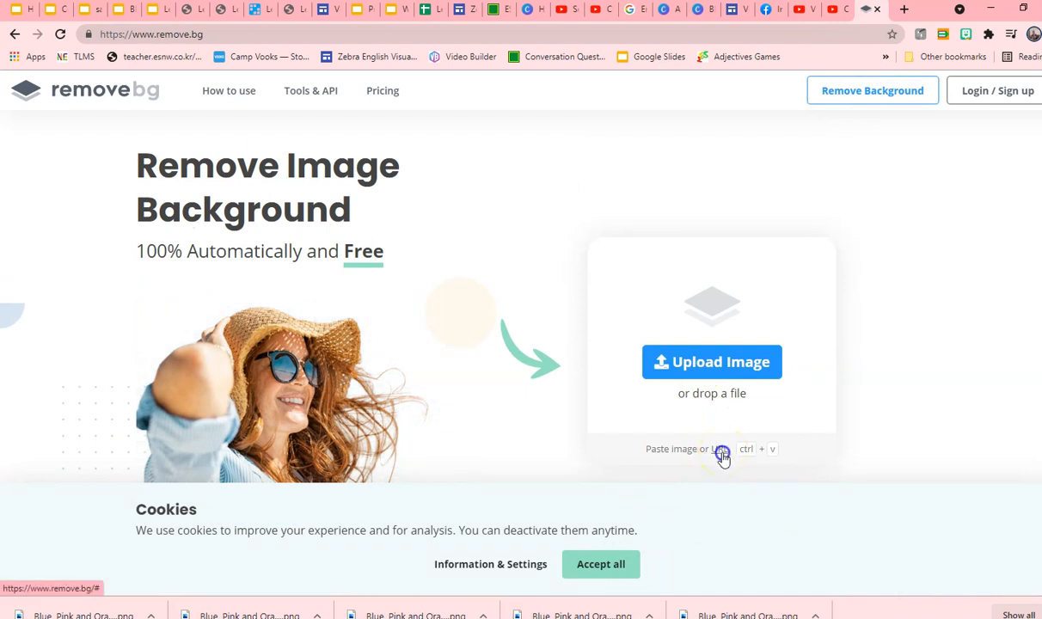
left_click(718, 447)
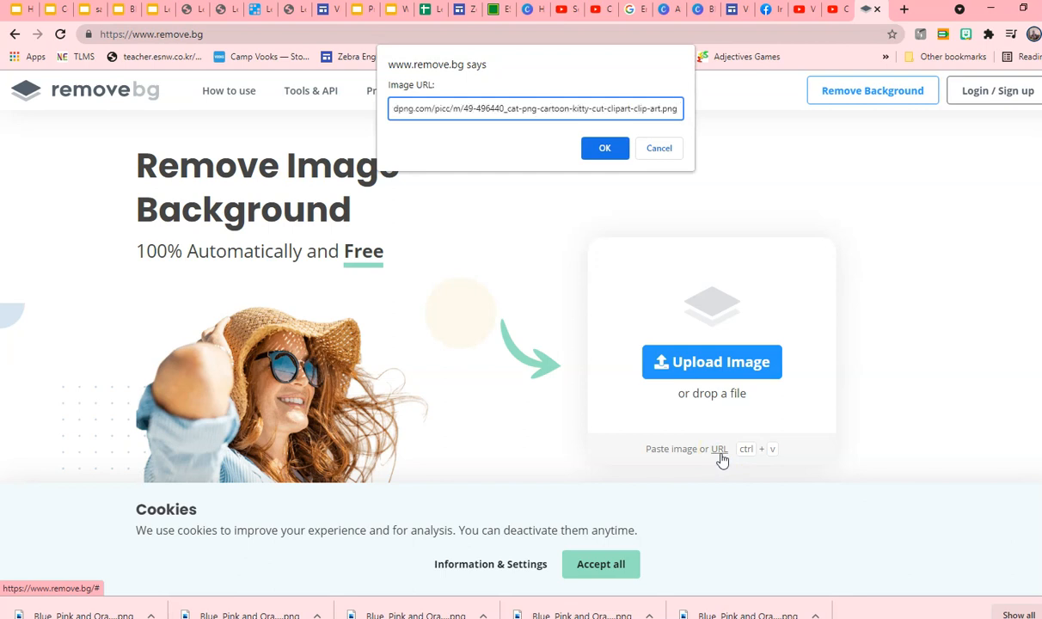
Step: Confirm the kitten's address and copy the background-removed result's image address
left_click(605, 148)
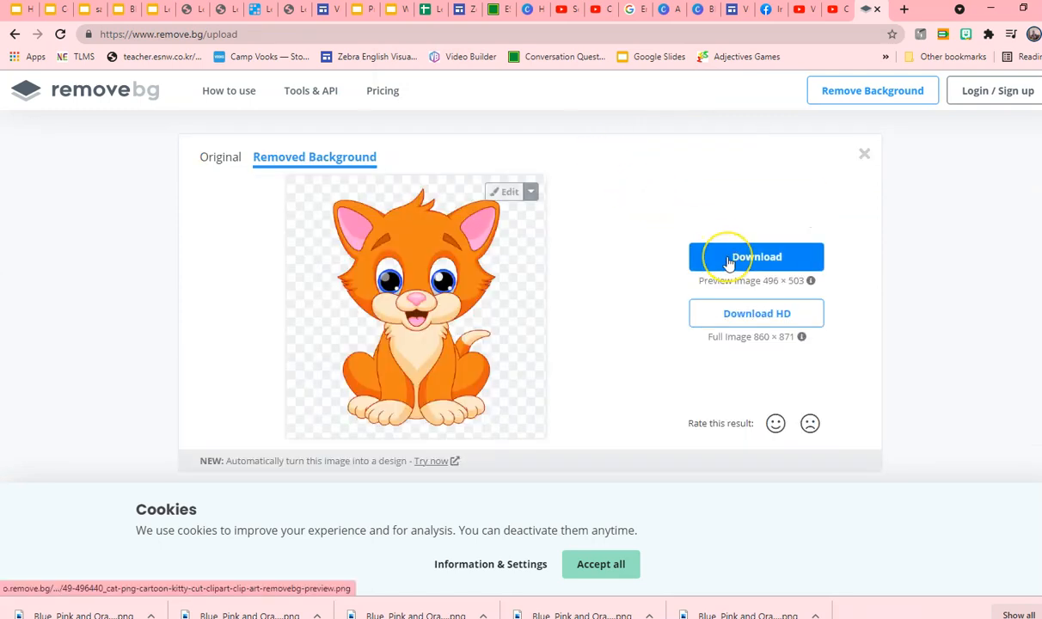
right_click(430, 334)
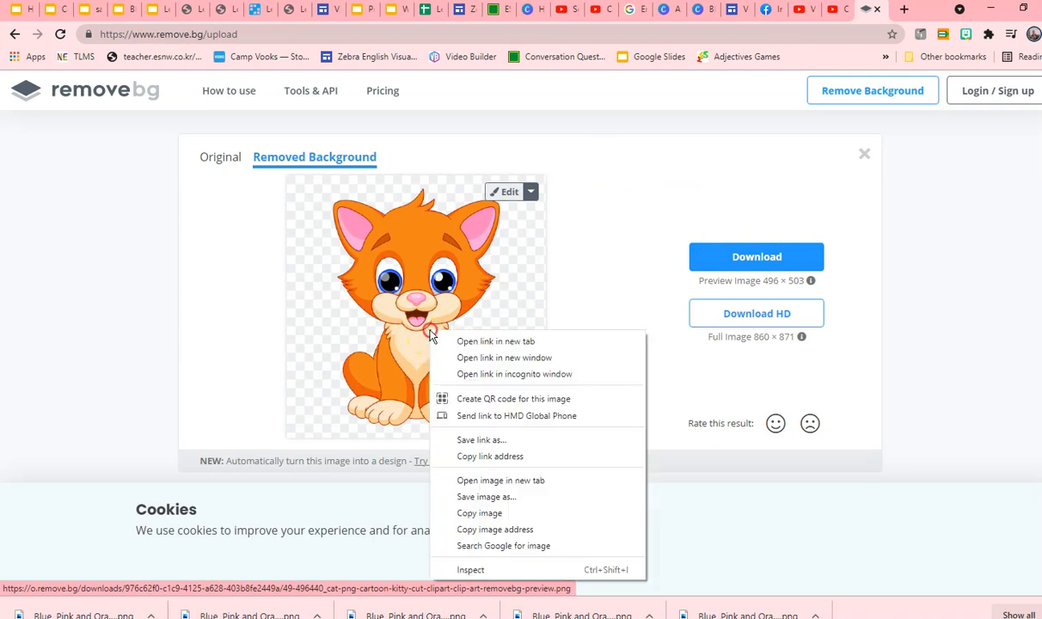
mouse_move(506, 569)
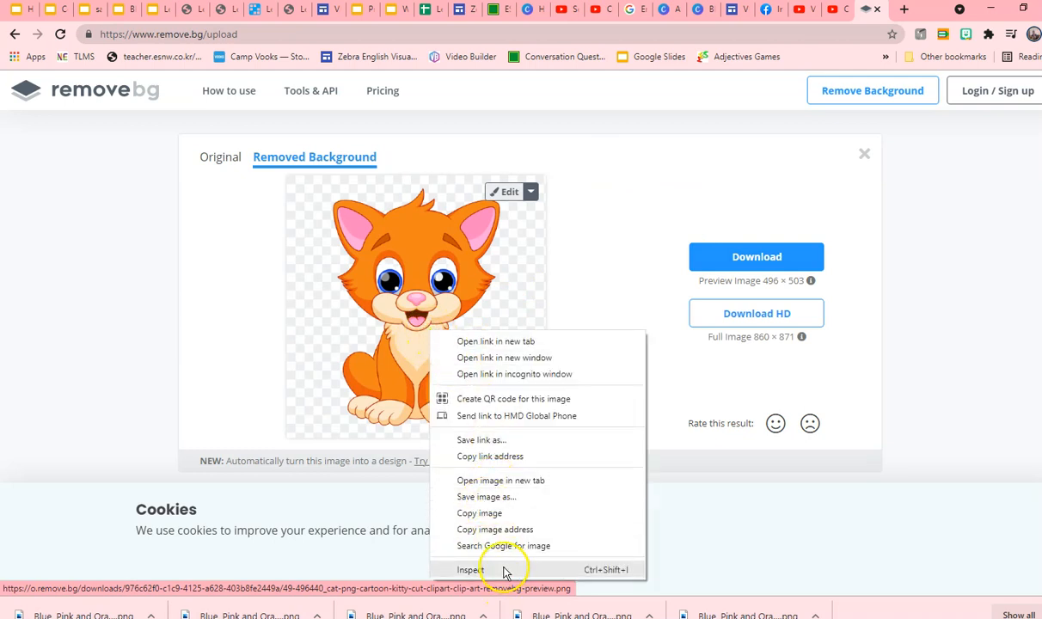
mouse_move(502, 530)
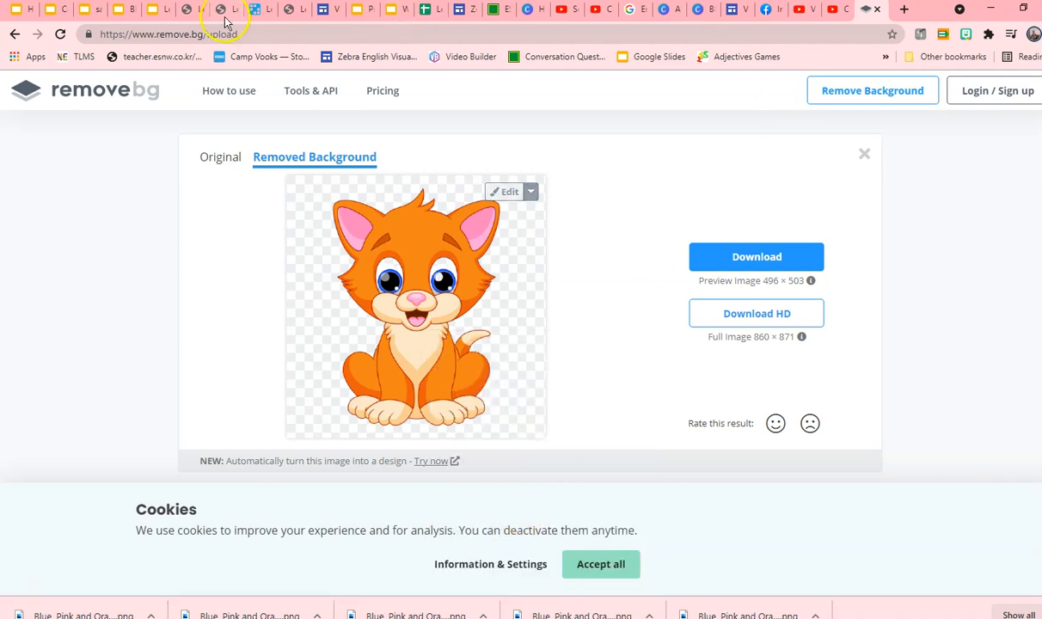
Step: Insert the background-free kitten onto the slide from its remove.bg address
left_click(165, 10)
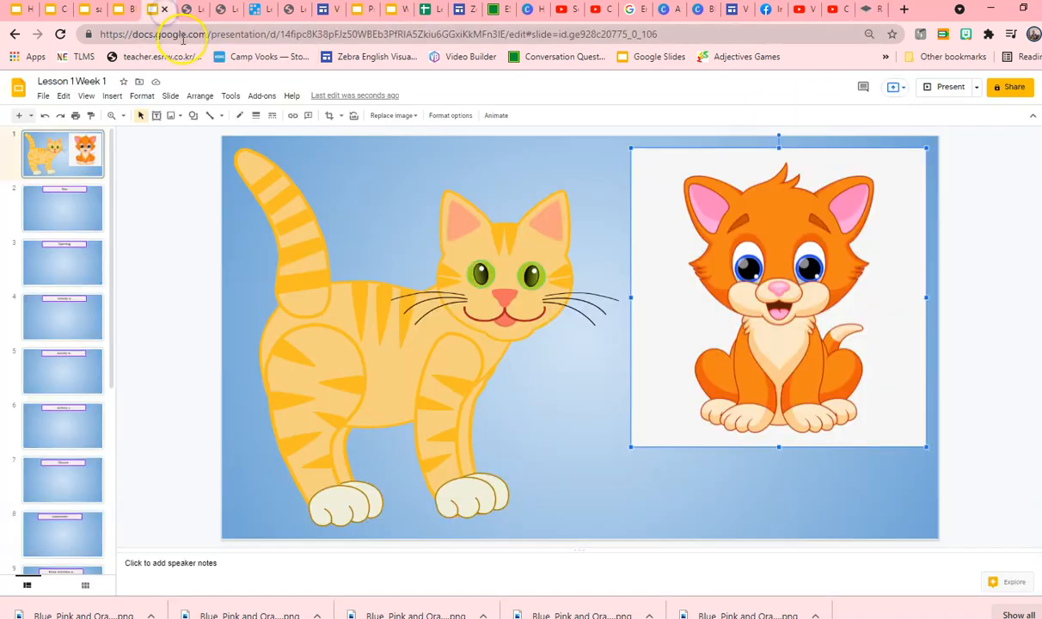
mouse_move(175, 115)
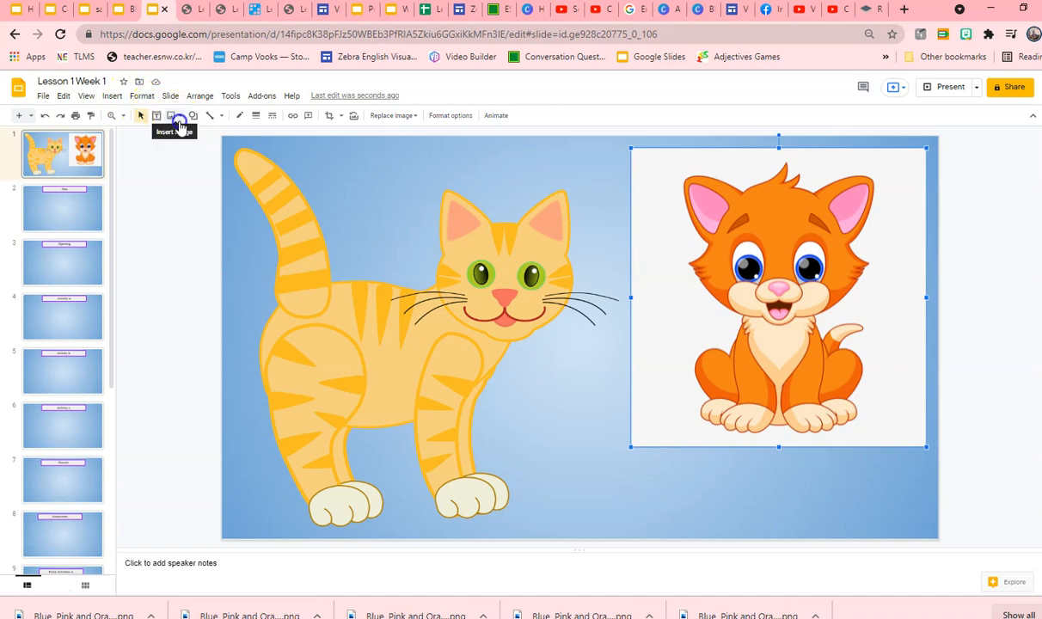
left_click(172, 115)
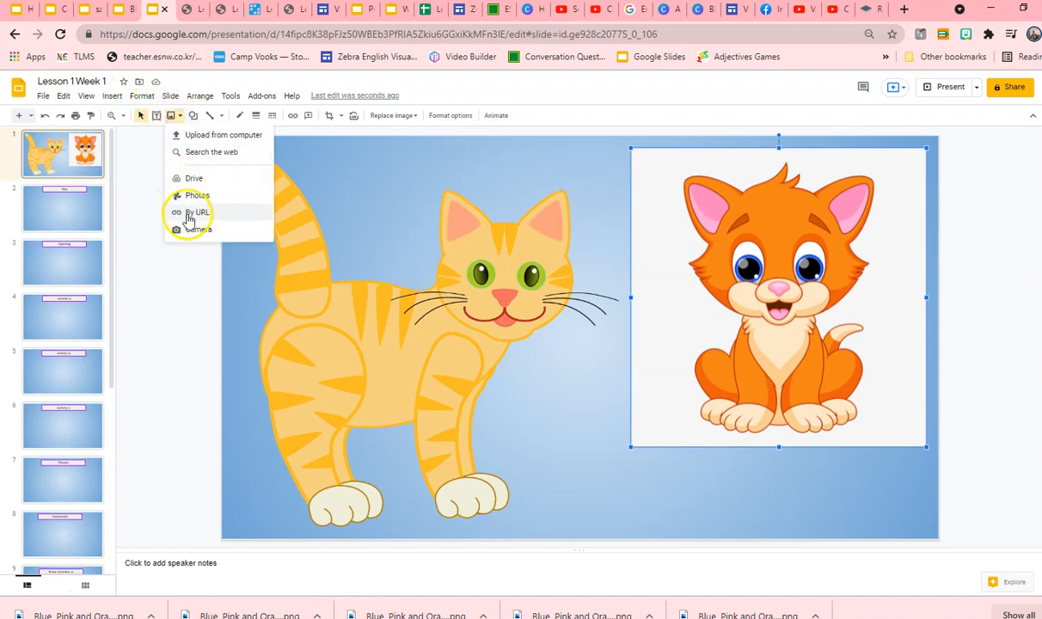
left_click(196, 213)
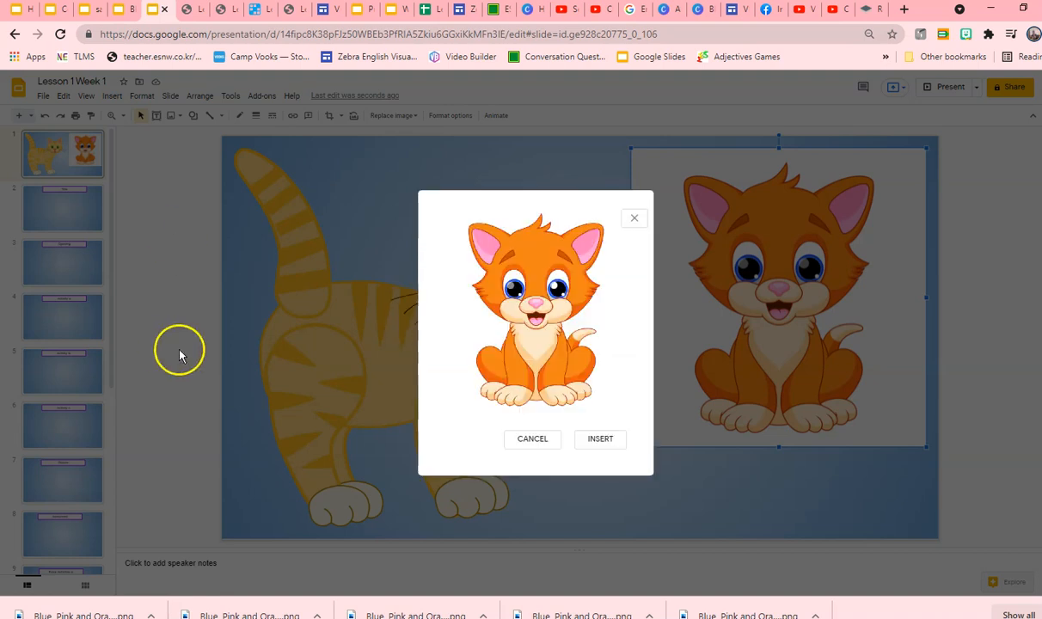
left_click(598, 439)
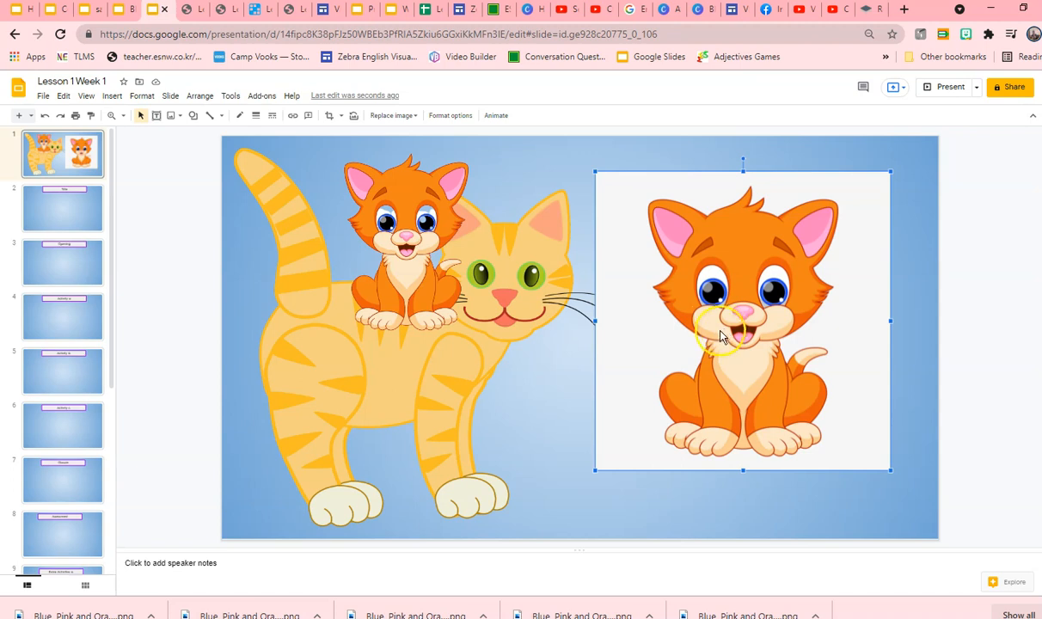
mouse_move(554, 324)
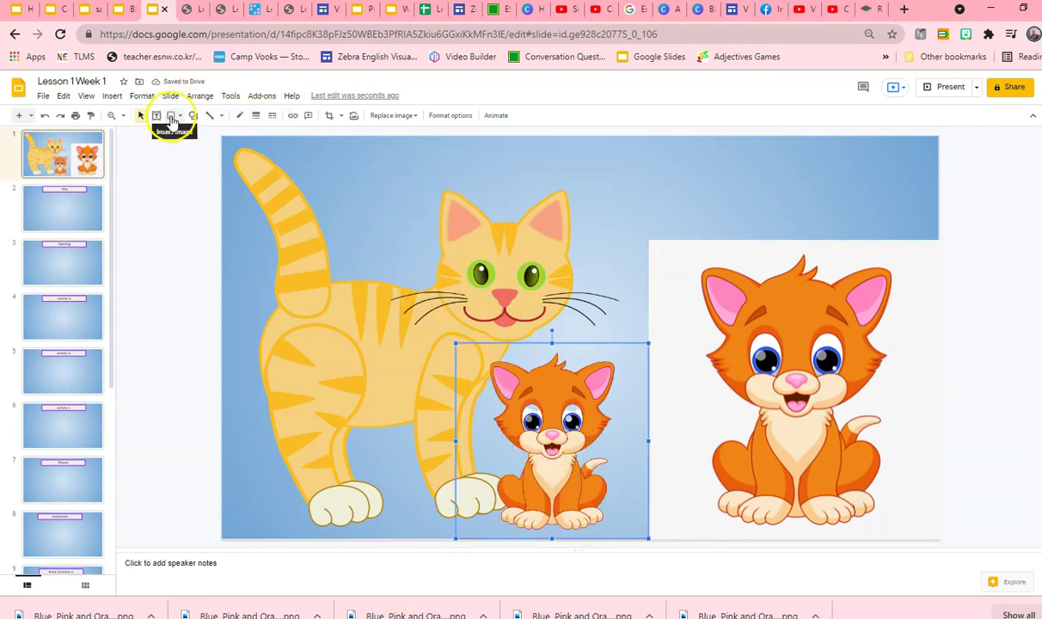
left_click(187, 116)
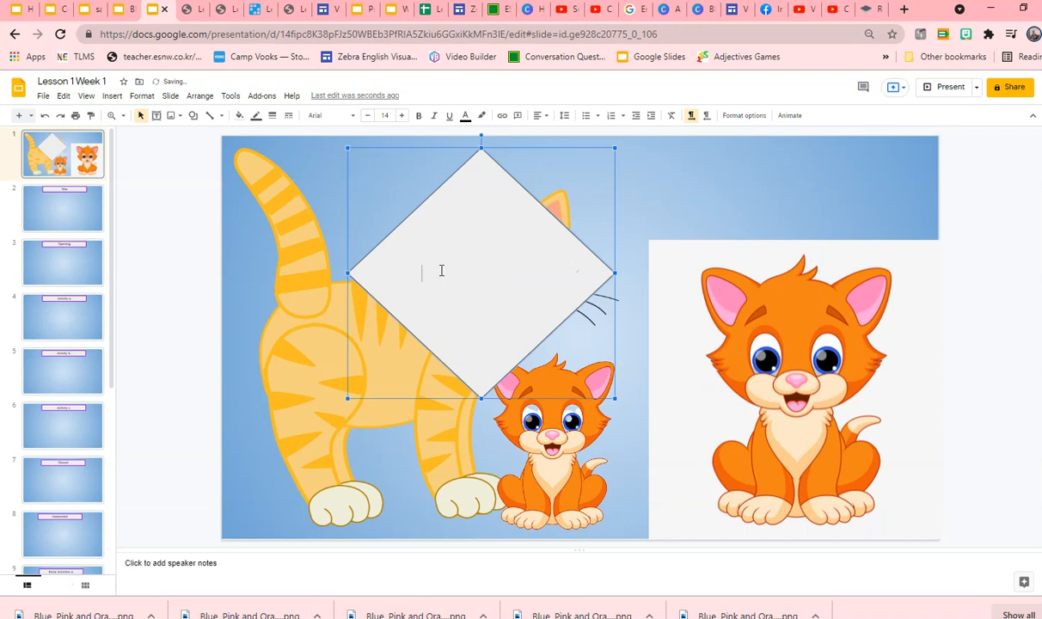
type("www")
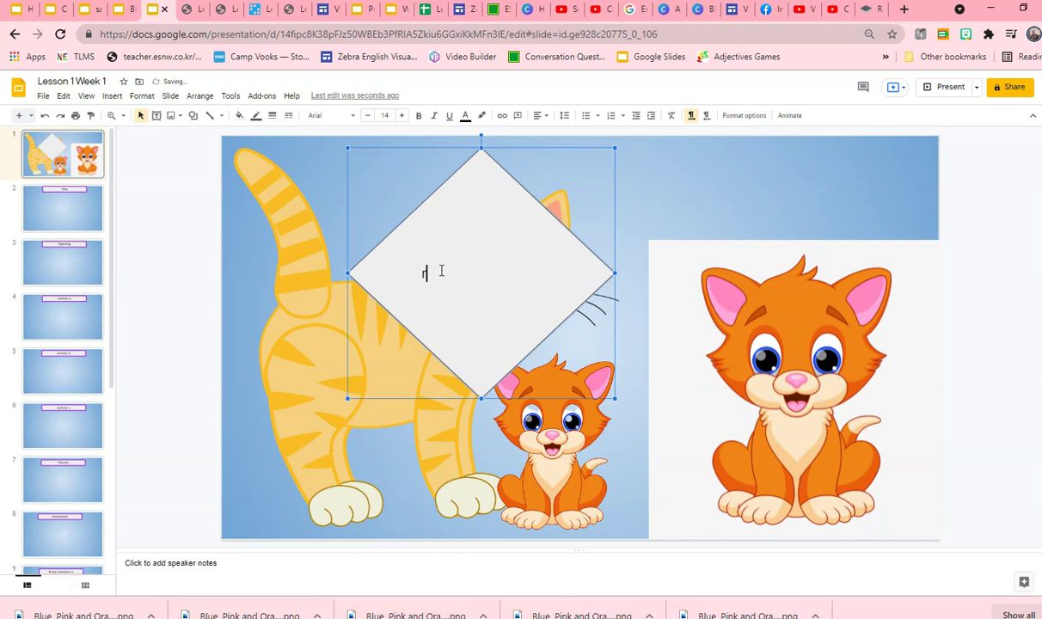
type("remove.")
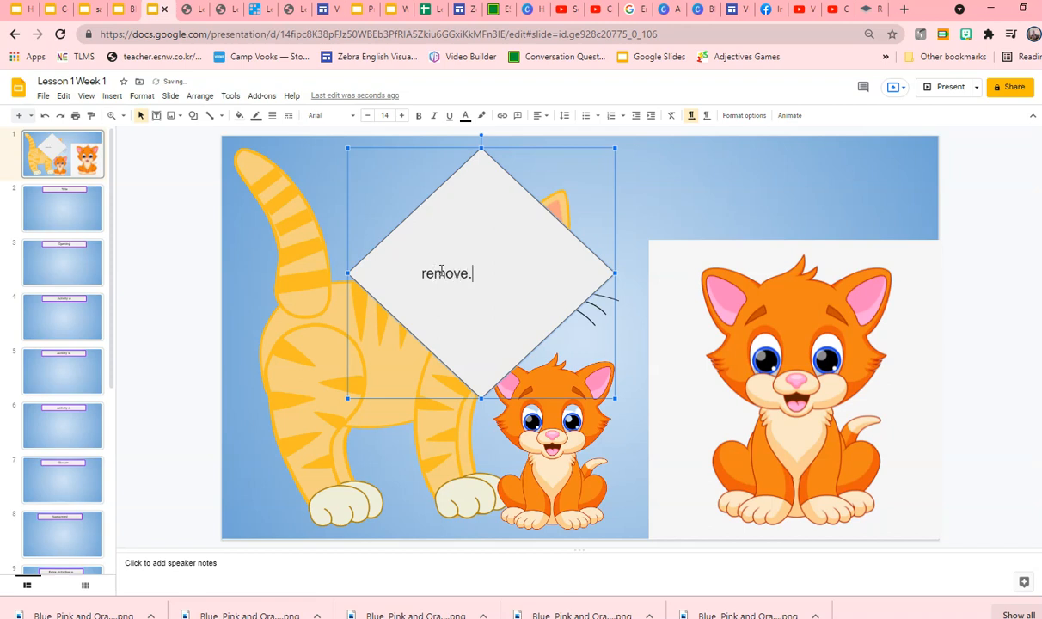
type("Remove.bg")
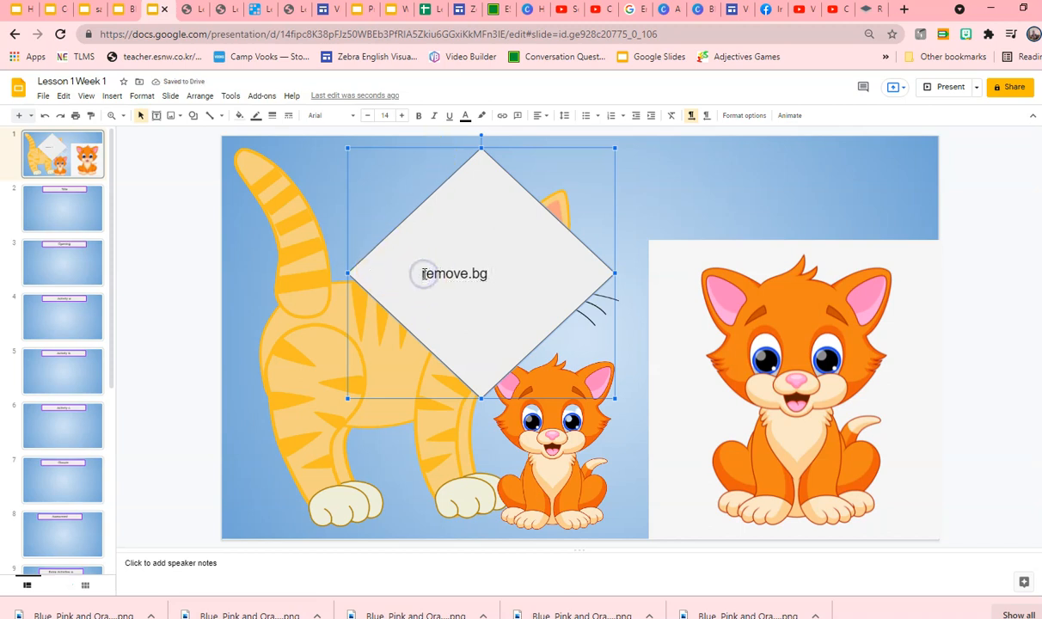
type("Www.")
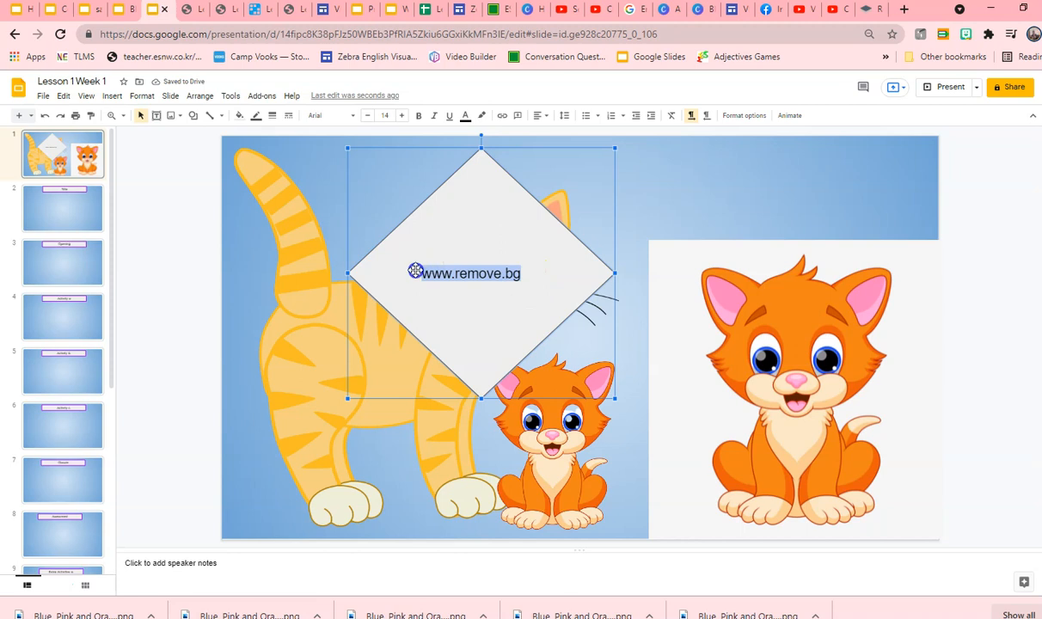
left_click(502, 116)
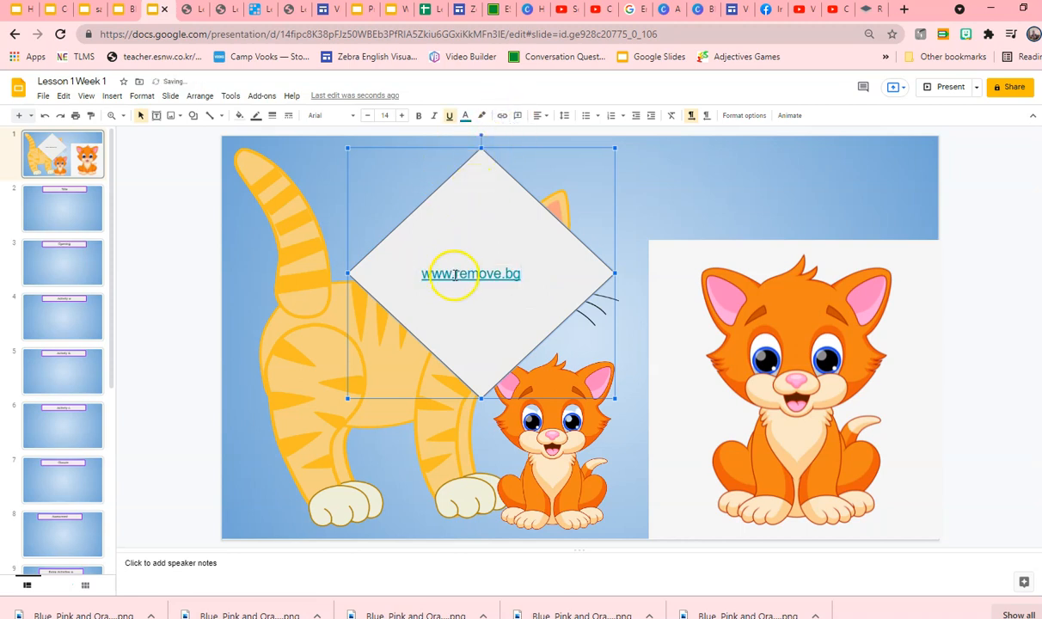
left_click(471, 273)
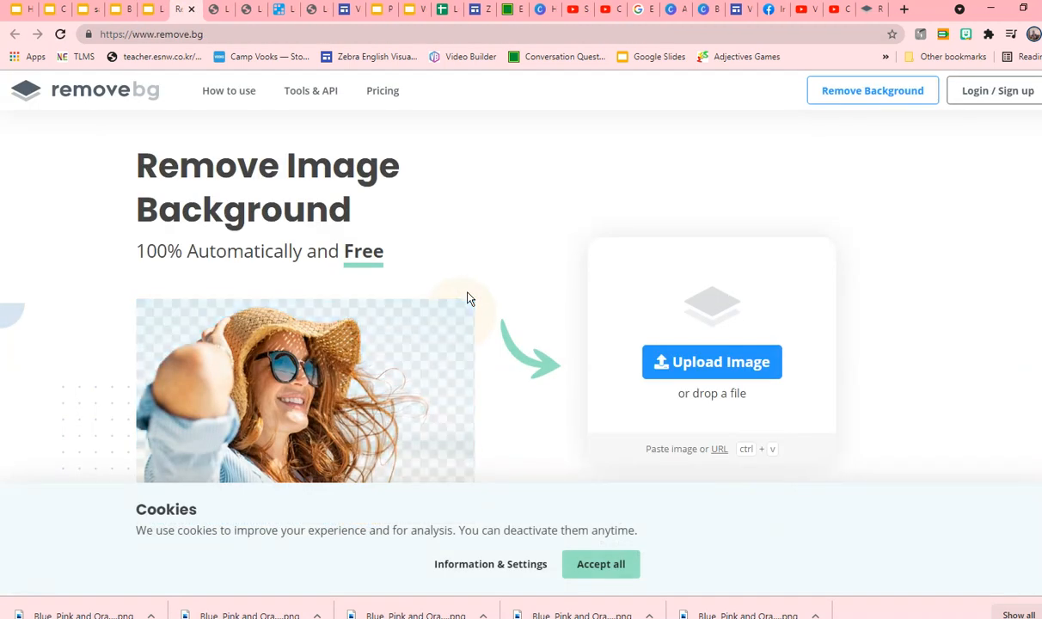
mouse_move(456, 285)
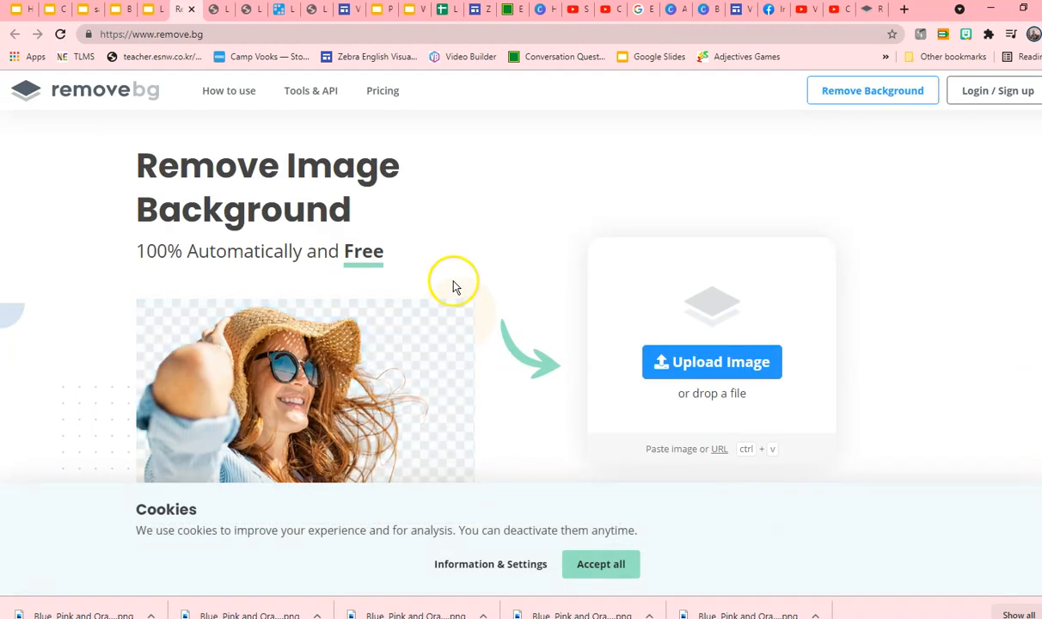
mouse_move(447, 301)
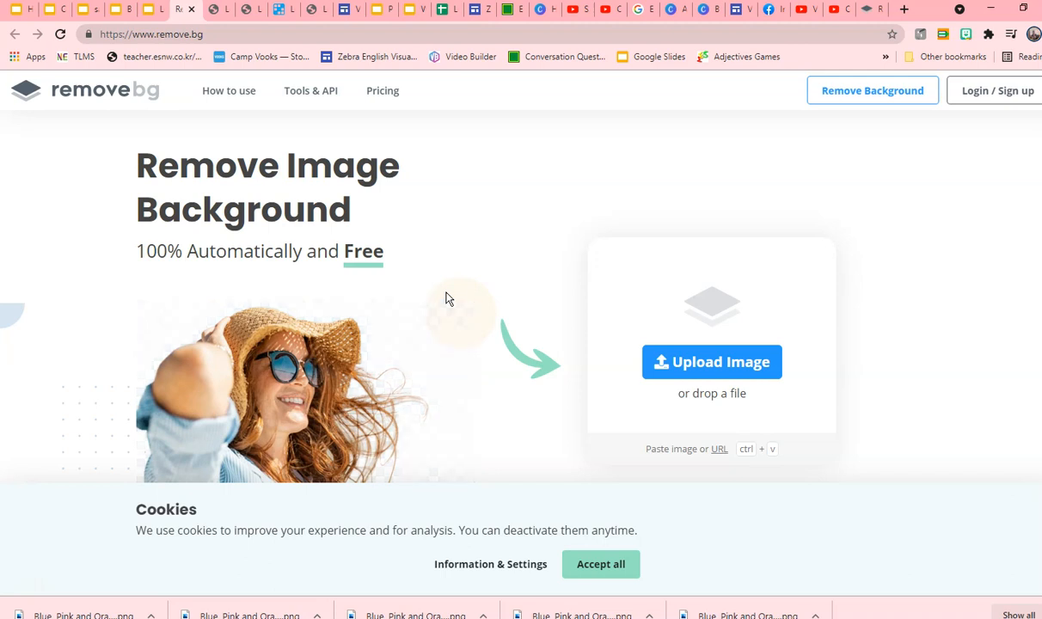
mouse_move(590, 48)
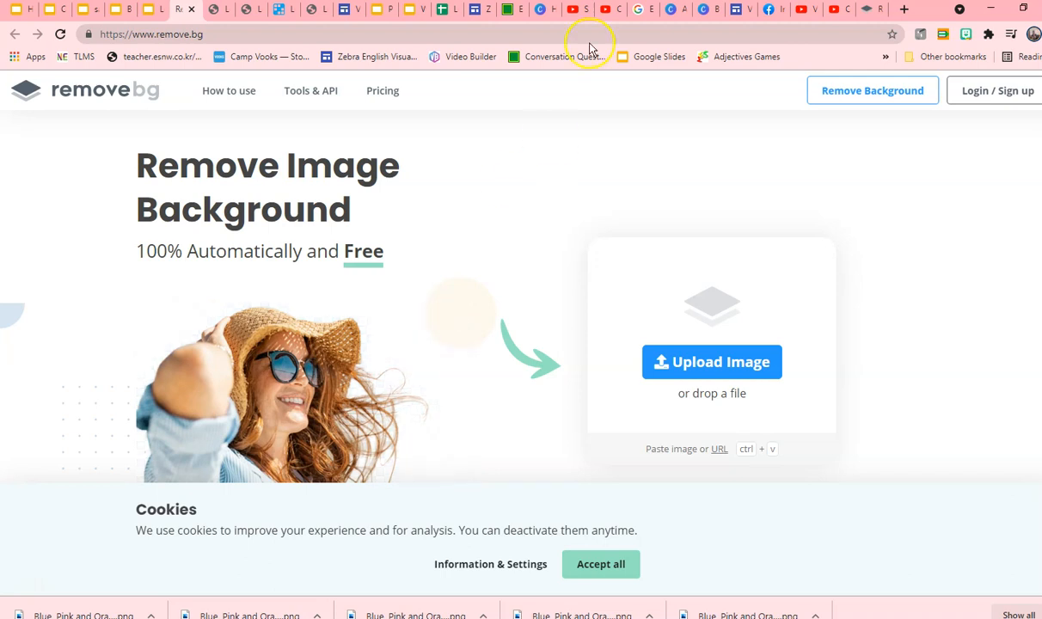